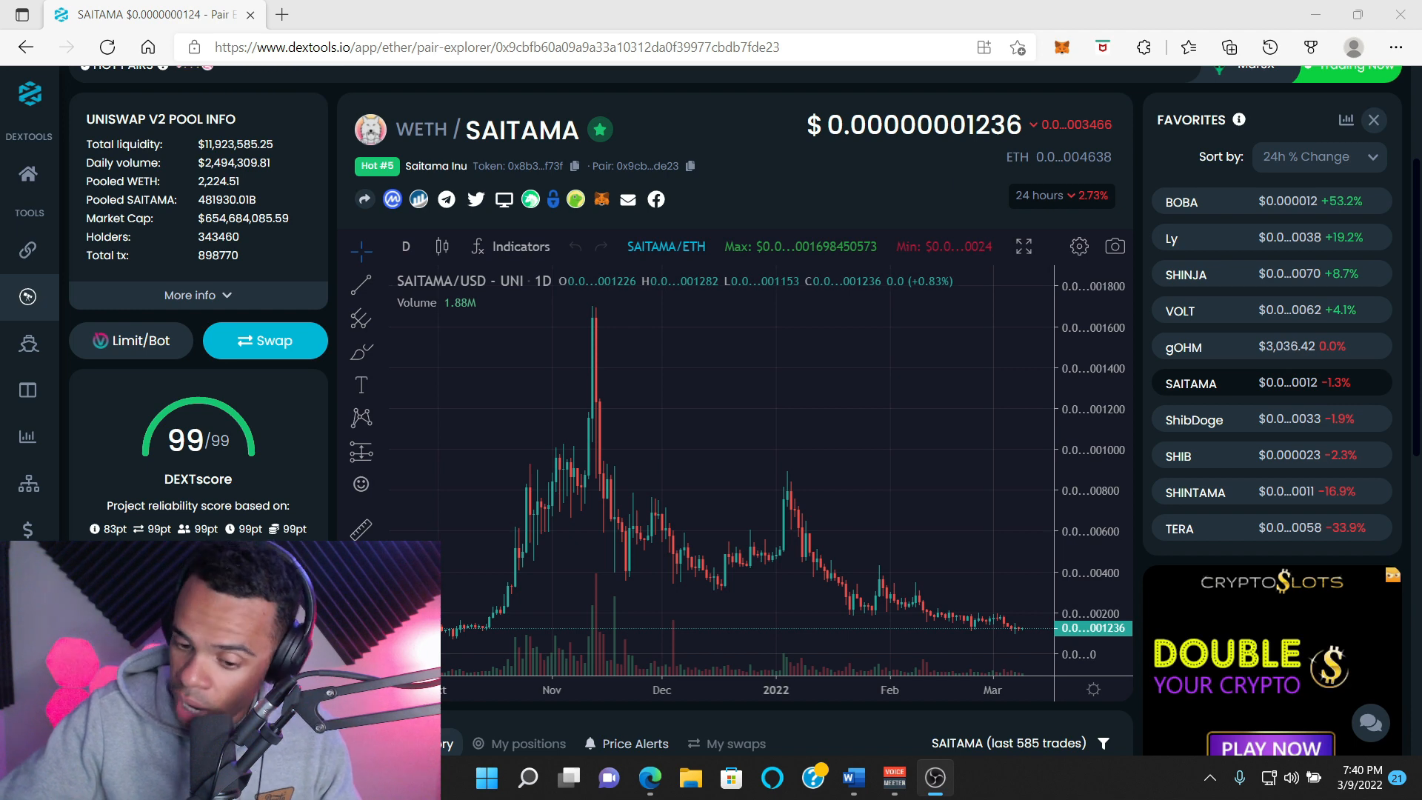
{"action": "mouse_move", "coordinate": [914, 397]}
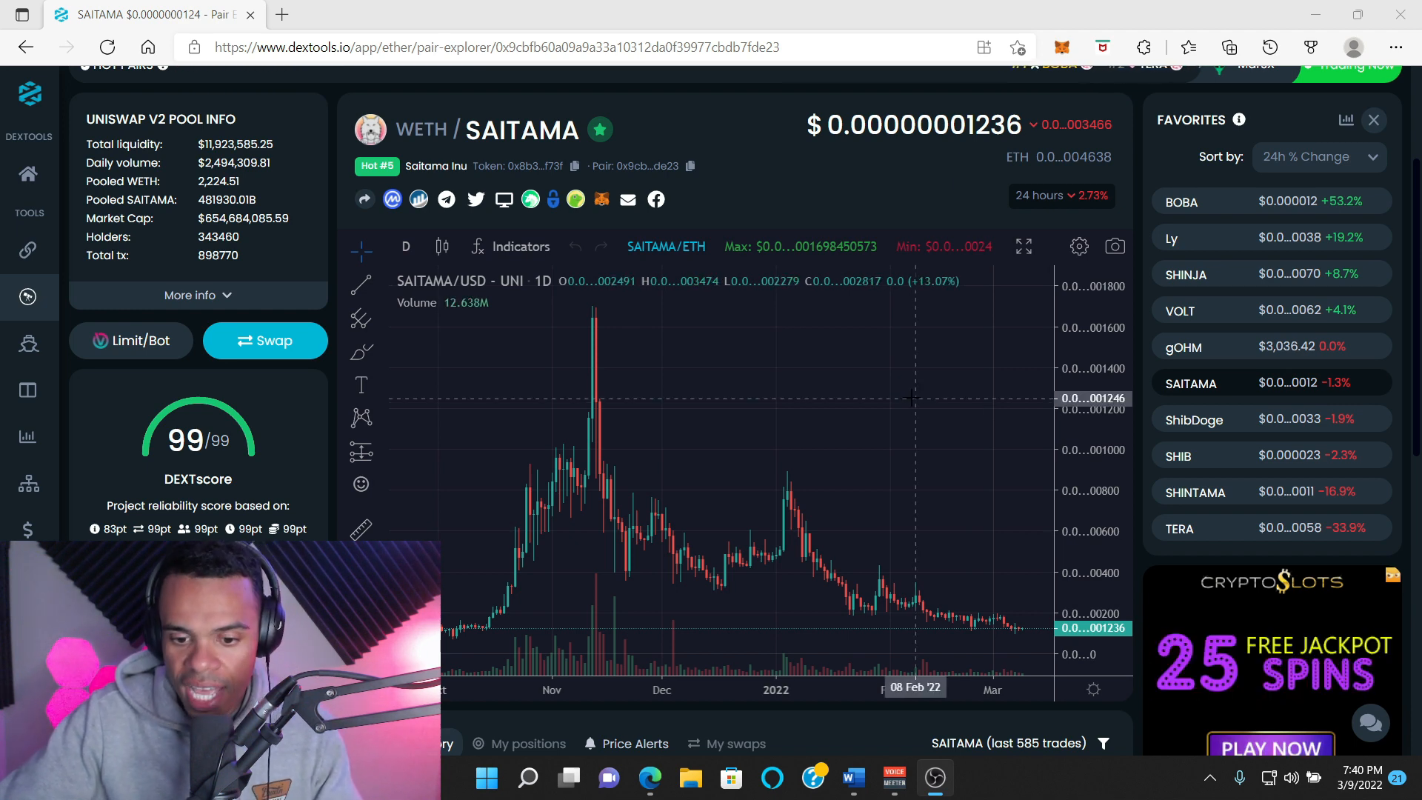
{"action": "mouse_move", "coordinate": [920, 403]}
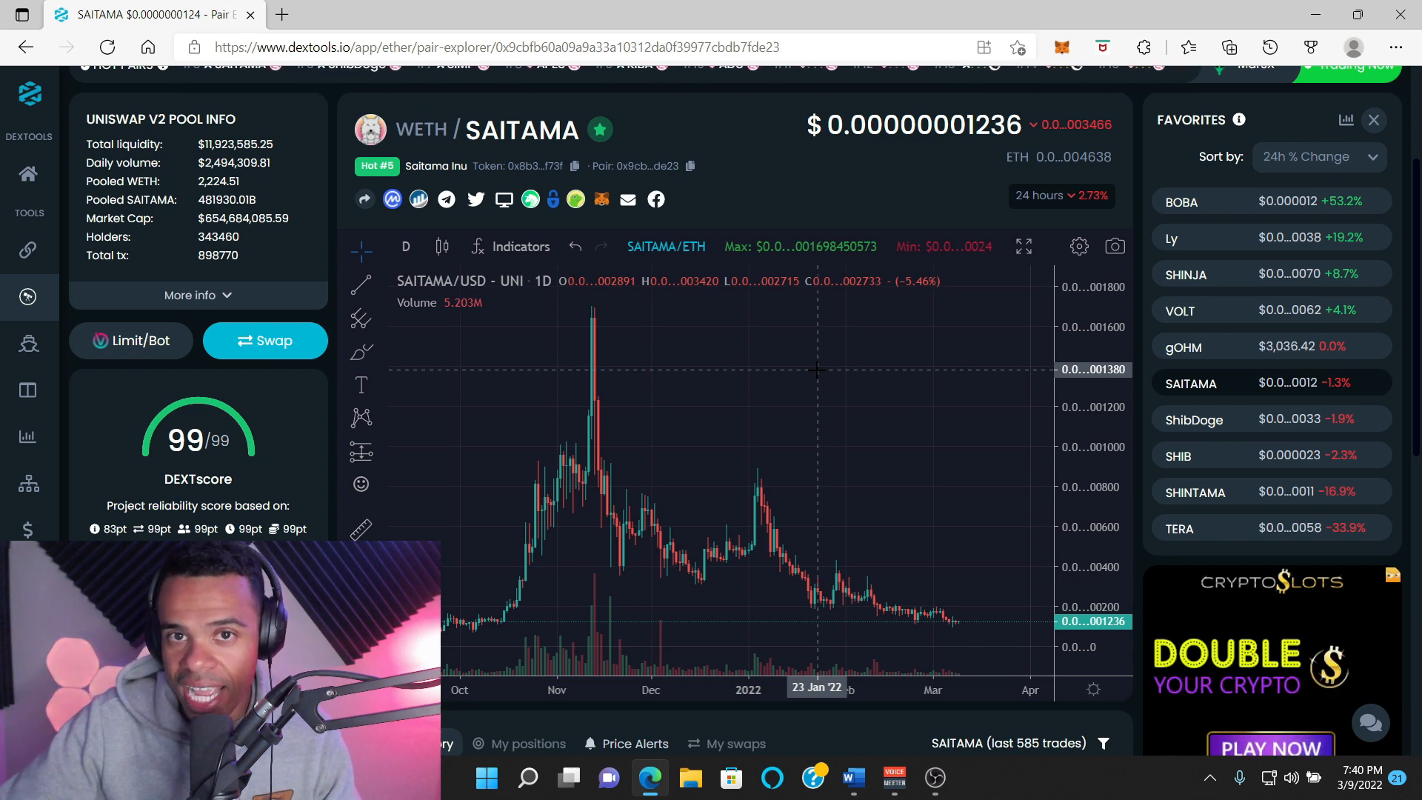
{"action": "mouse_move", "coordinate": [874, 442]}
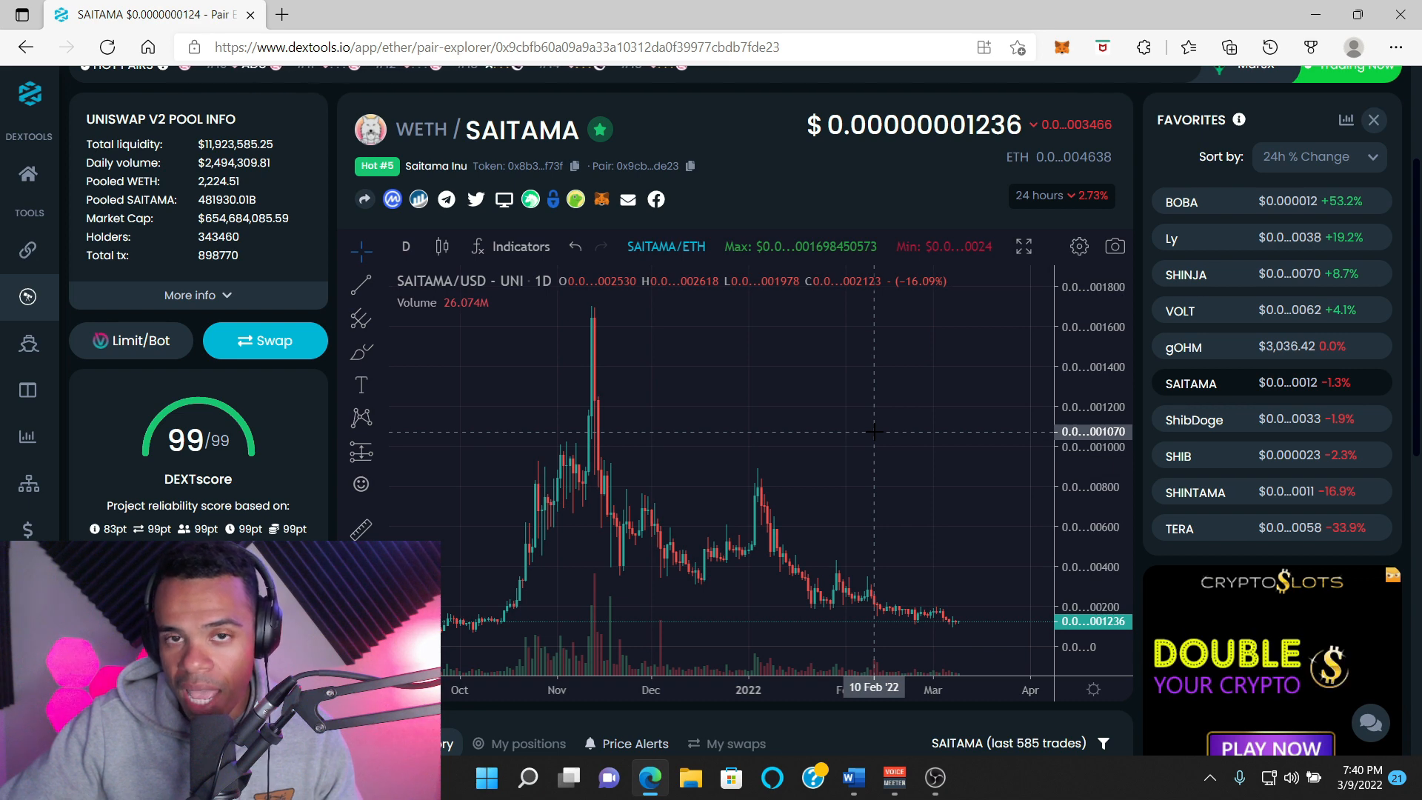
{"action": "mouse_move", "coordinate": [889, 434]}
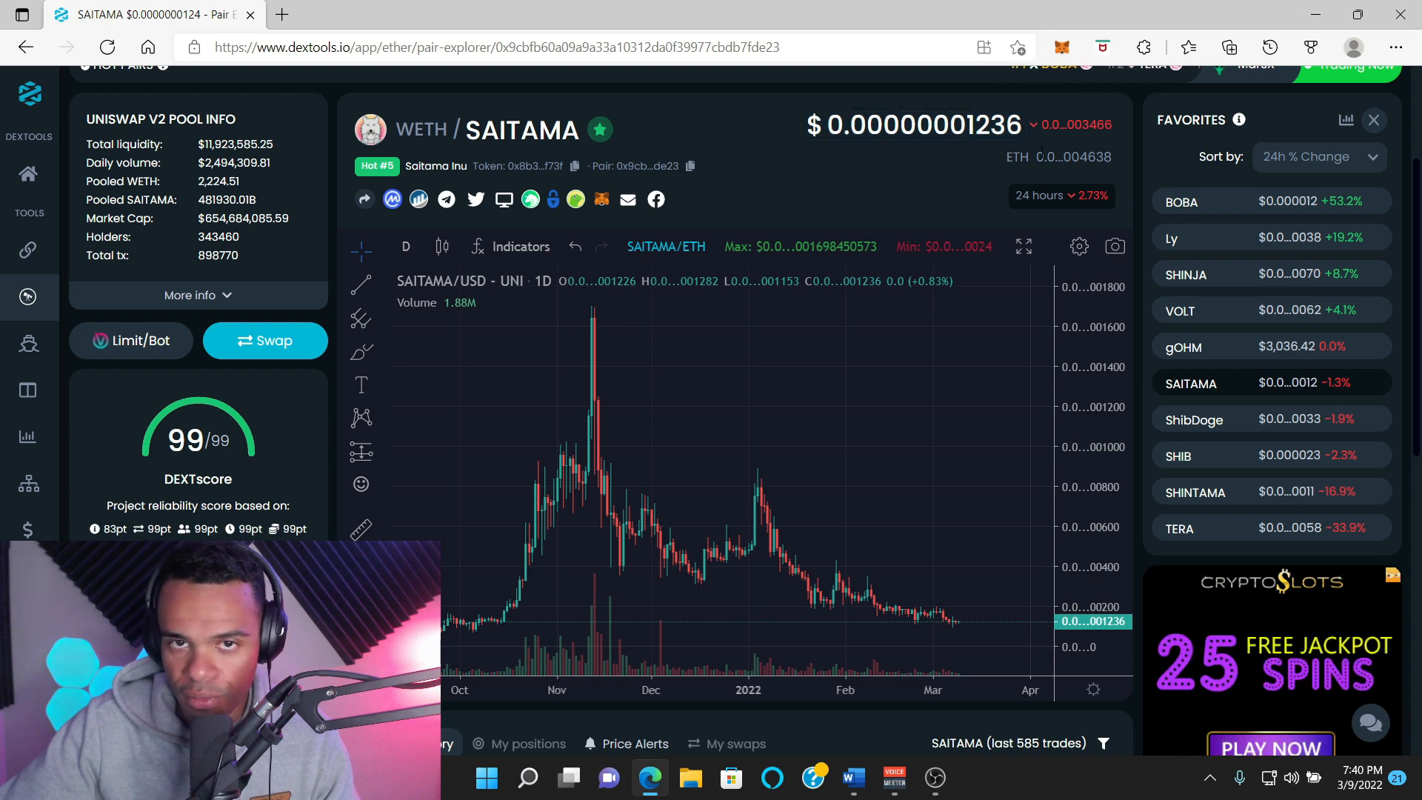
{"action": "mouse_move", "coordinate": [1076, 155]}
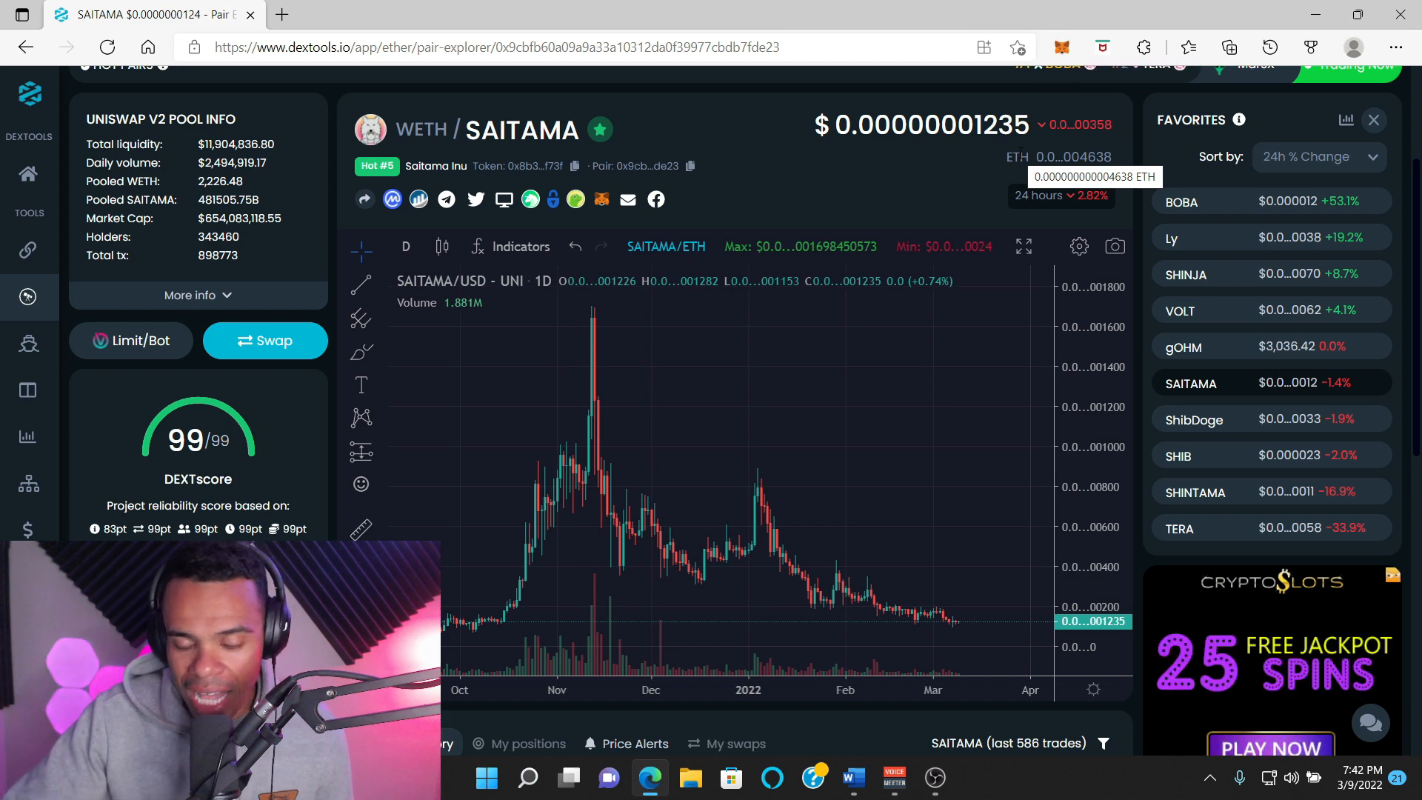
{"action": "mouse_move", "coordinate": [485, 413]}
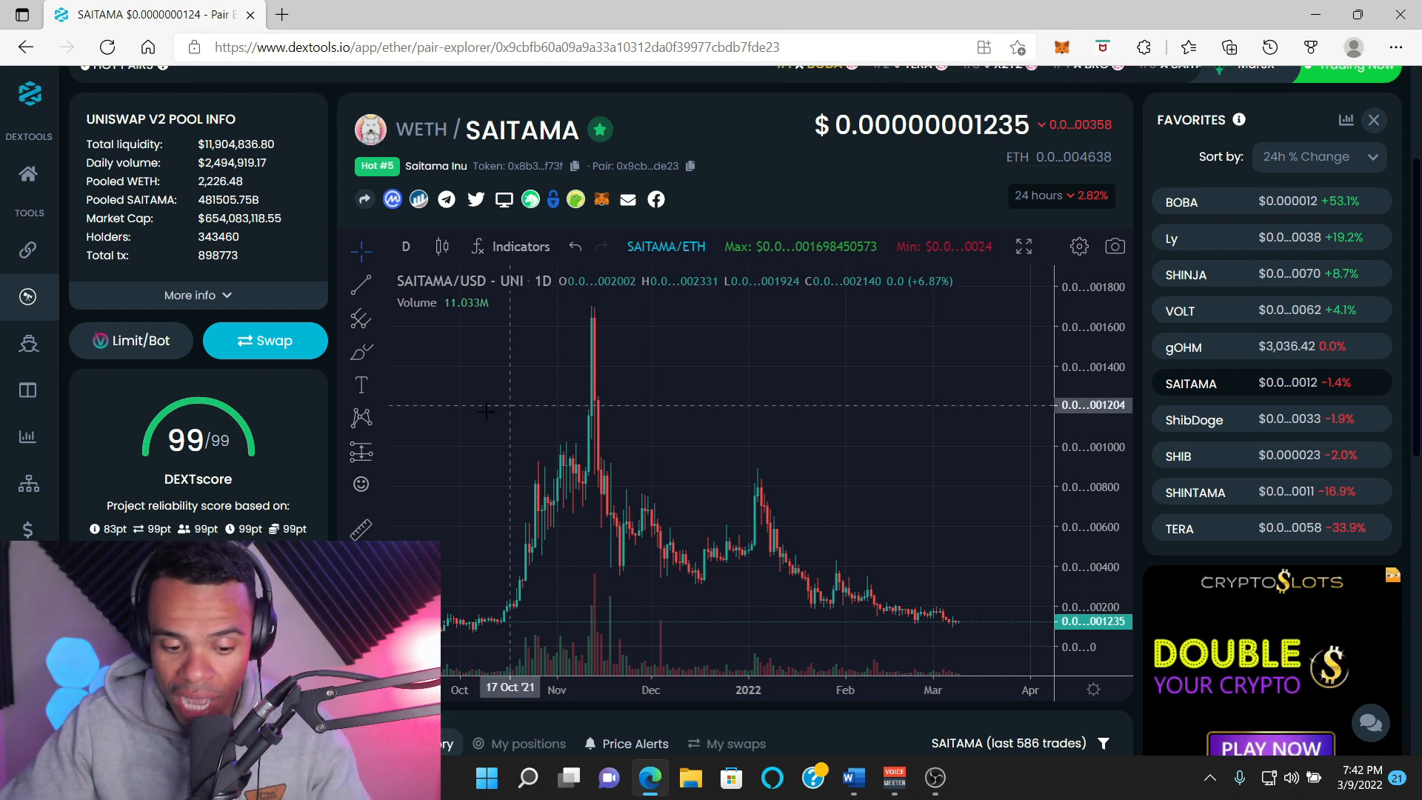